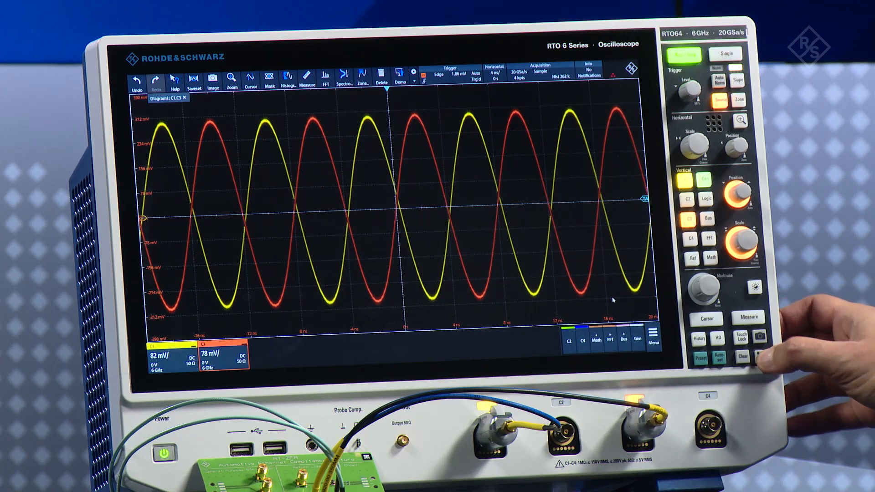
- Select the 97.5.3.2 Transmitter distortion (test mode 4) entry in the 1000BASE-T1 test list
left_click(626, 259)
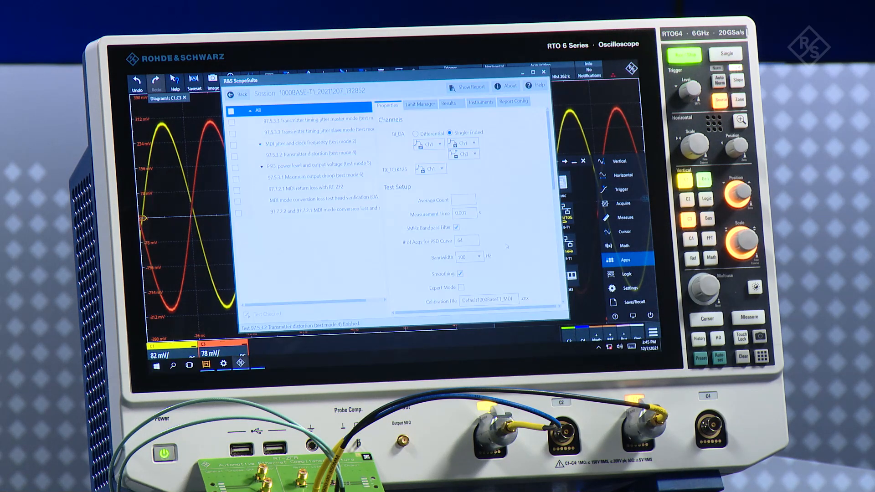
mouse_move(500, 357)
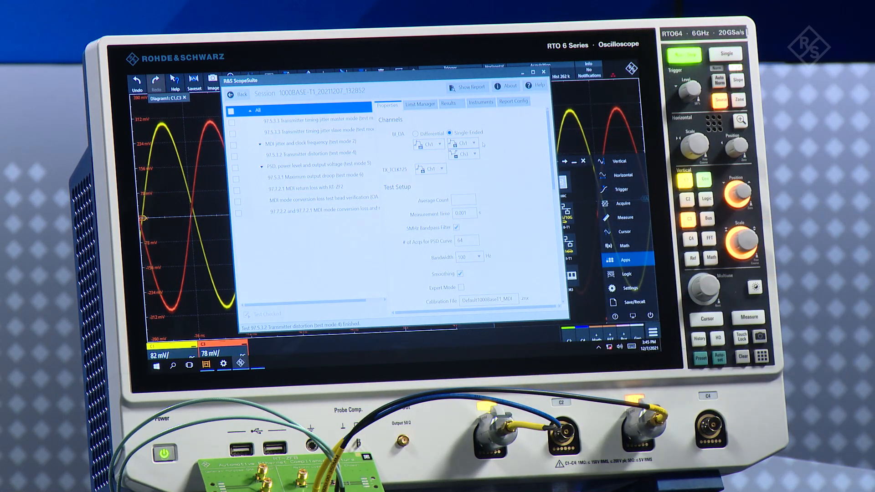
scroll("down", 3)
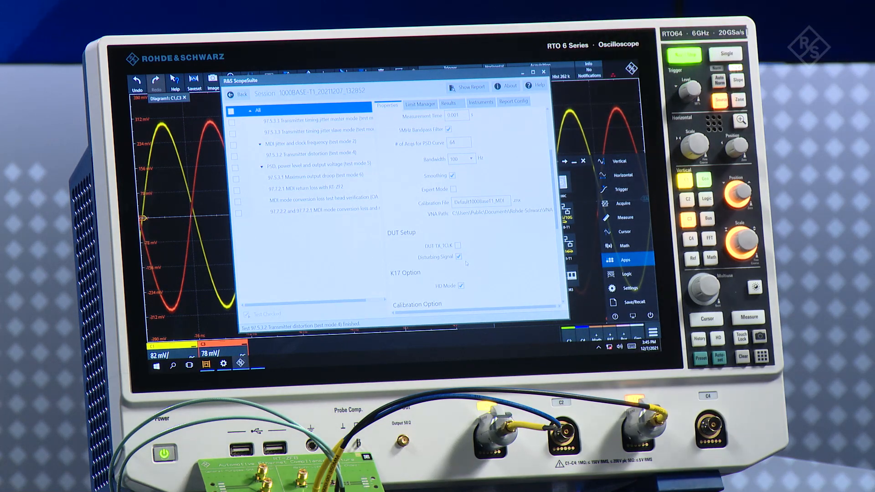
scroll("down", 3)
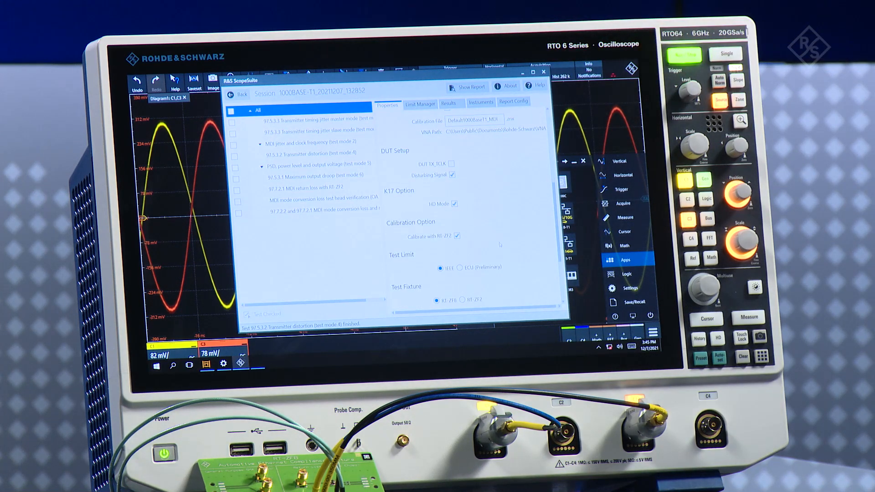
scroll("down", 3)
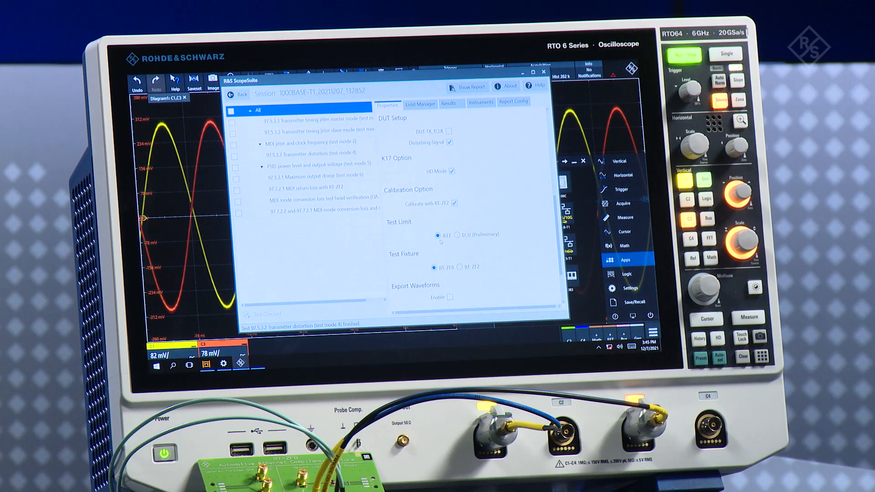
mouse_move(468, 244)
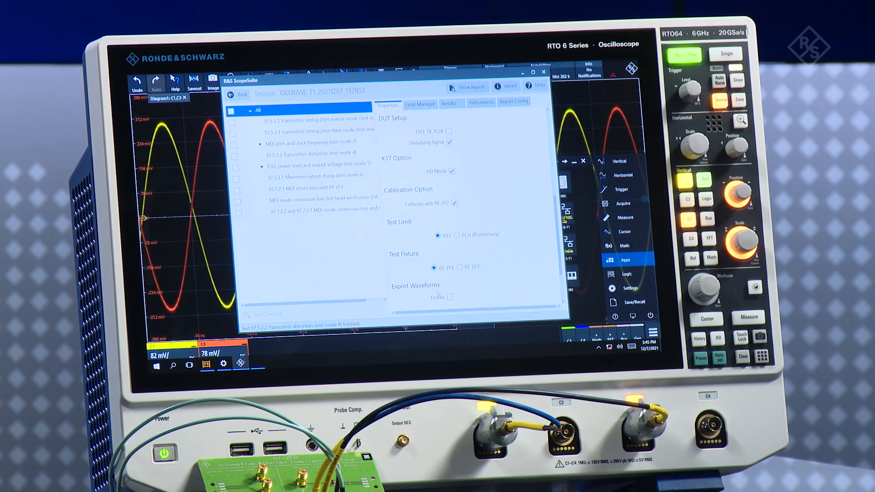
left_click(312, 153)
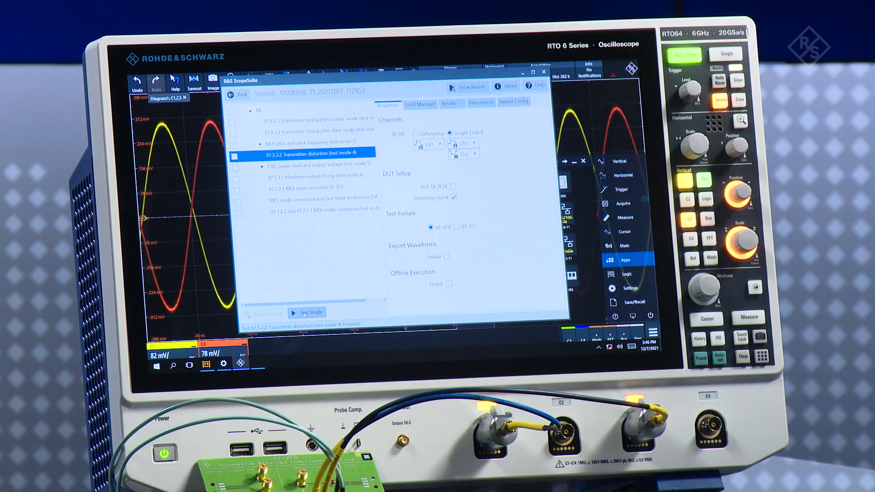
- Start a single run of the distortion test and answer the waveform generator recalibration prompt
left_click(307, 313)
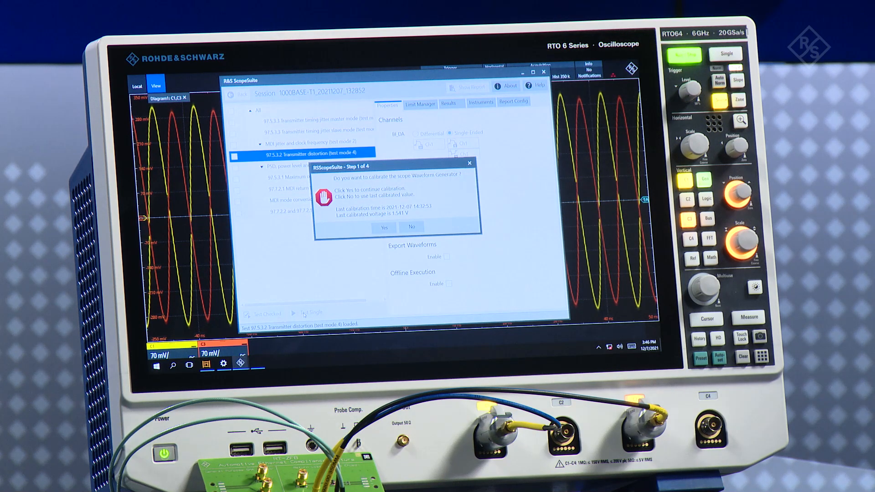
left_click(412, 227)
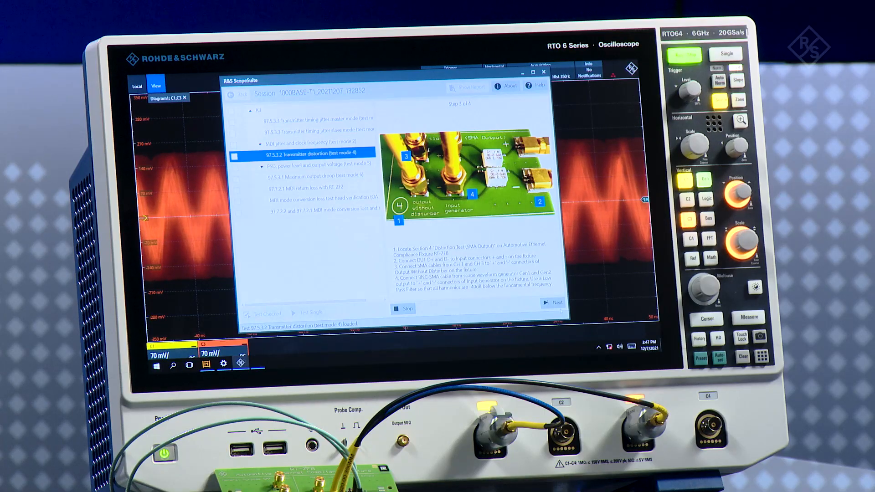
- Advance the setup guide, then leave the scope display for the desktop with the Marvell device utility
left_click(553, 303)
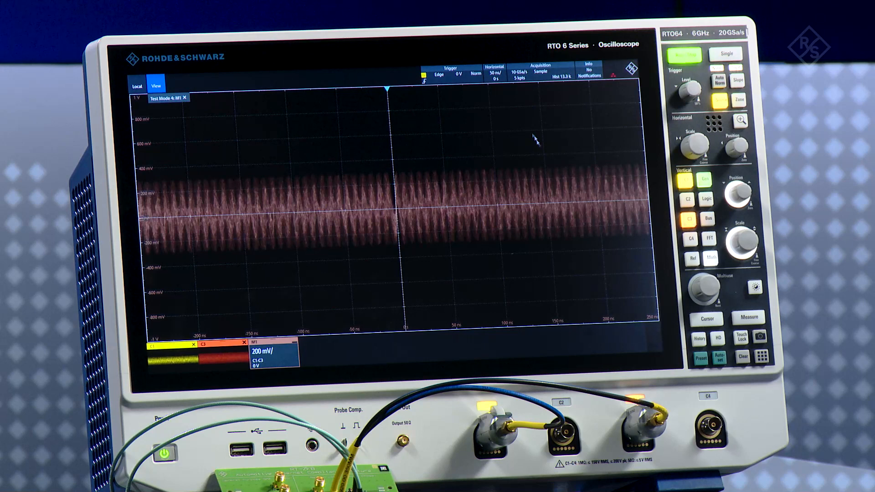
left_click(156, 84)
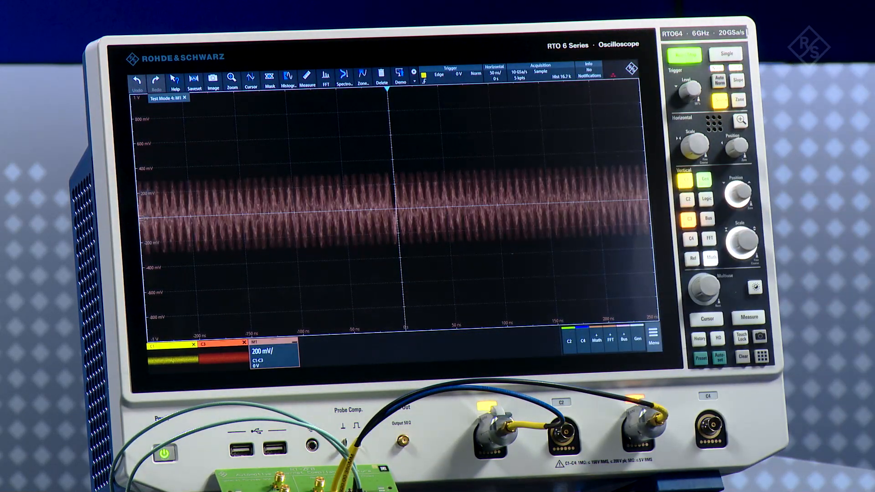
left_click(652, 337)
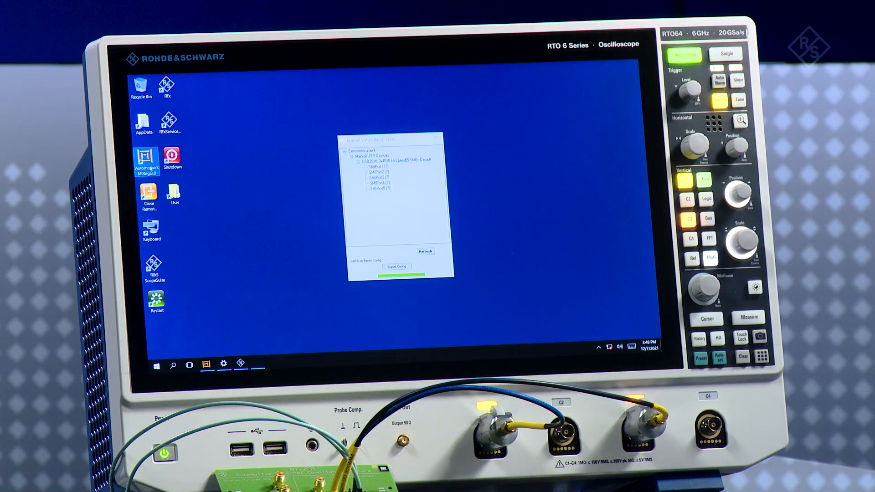
- Launch the Marvell register application and connect it to the device's port
double_click(146, 156)
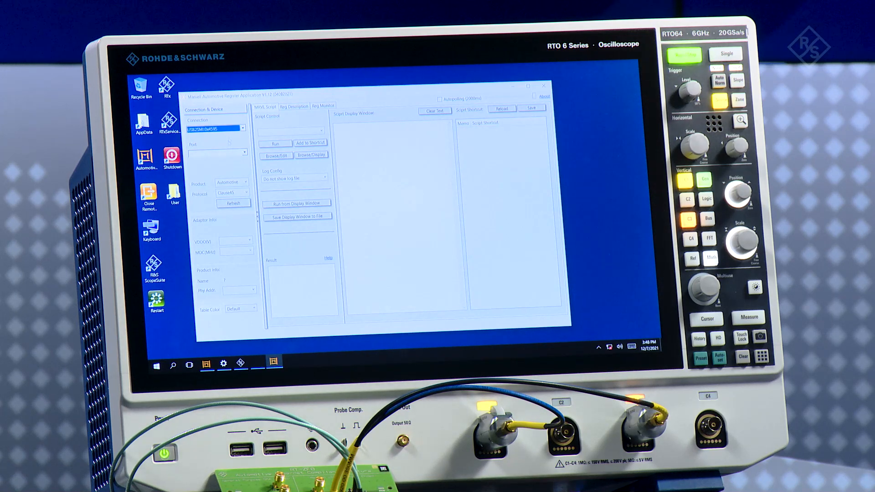
left_click(242, 153)
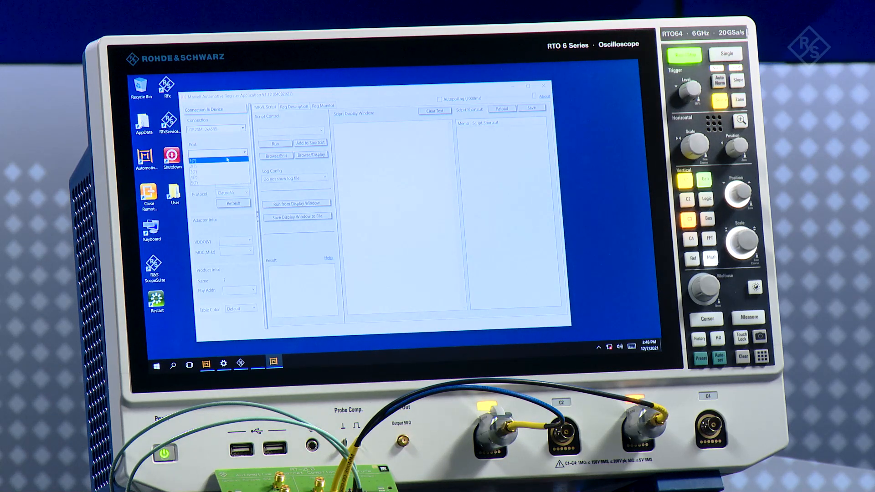
left_click(233, 203)
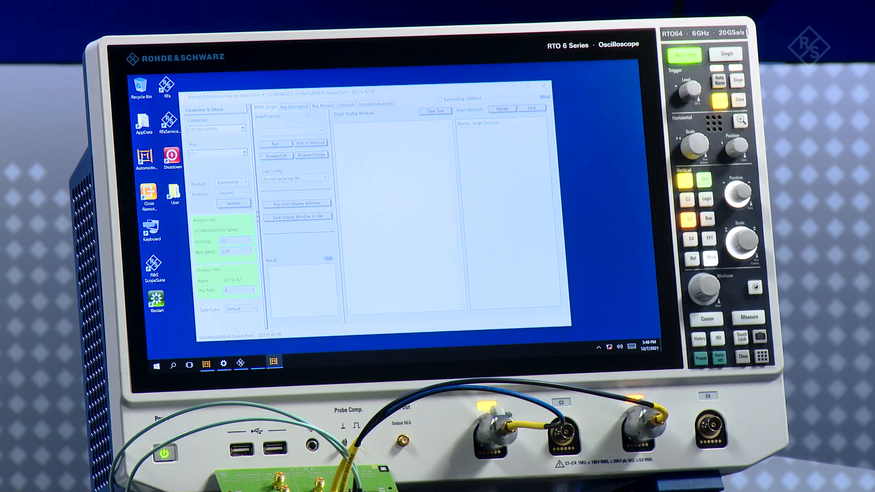
left_click(294, 106)
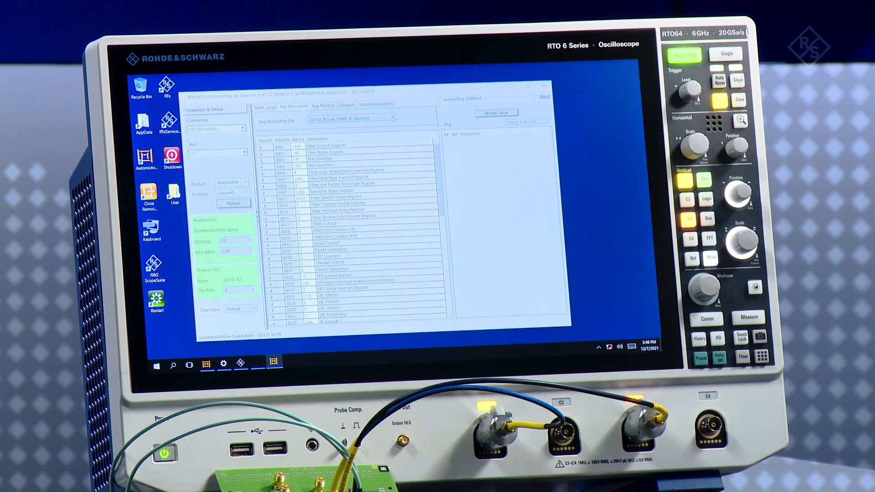
- Load a register description file and set the 1000BASE-T1 Test Mode control register to test mode 4
left_click(394, 118)
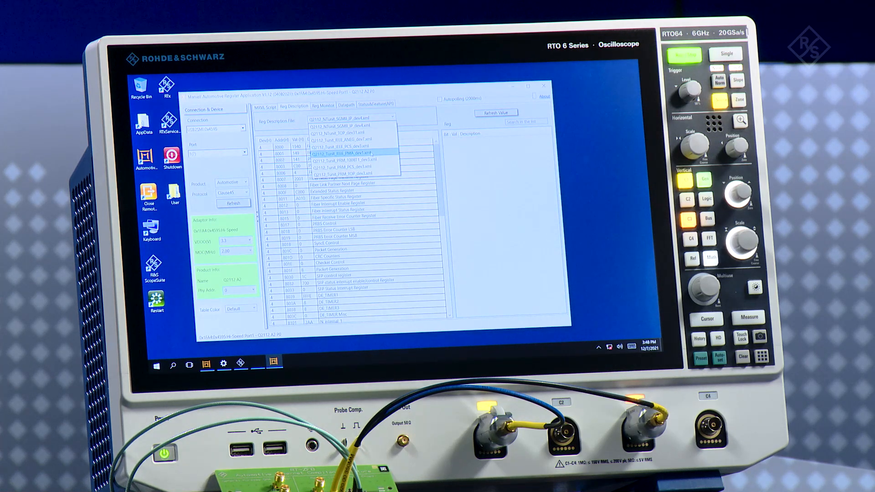
left_click(344, 153)
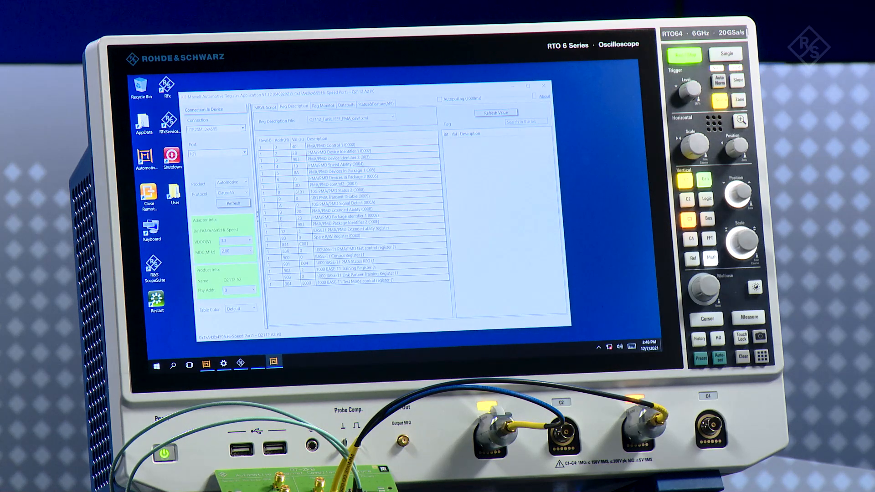
left_click(357, 280)
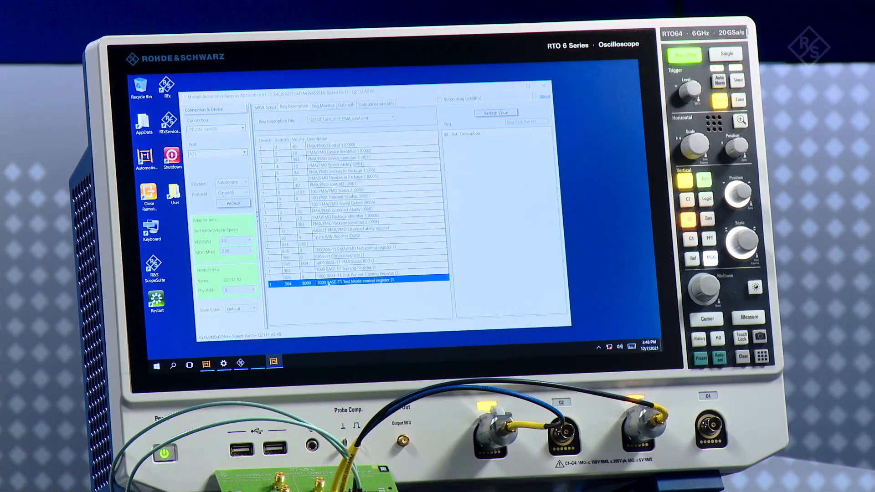
left_click(363, 286)
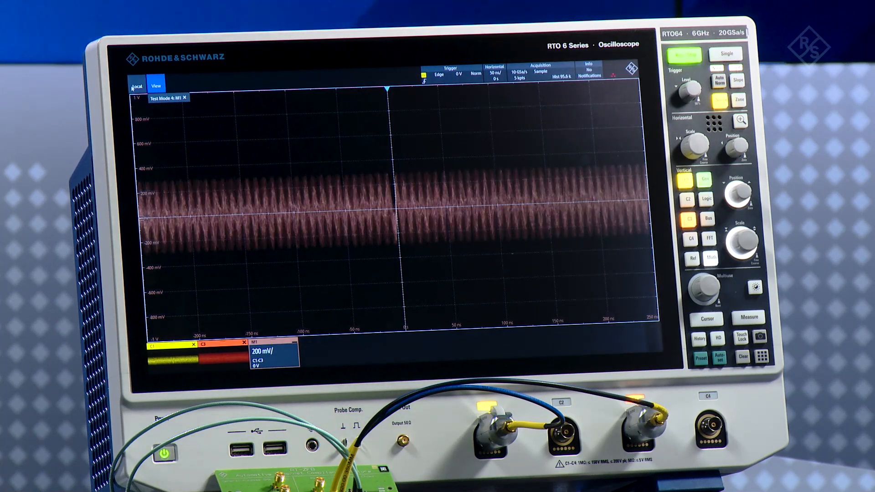
- Confirm setup step 4 of 4 to run the measurement and view the passed distortion test result
left_click(155, 85)
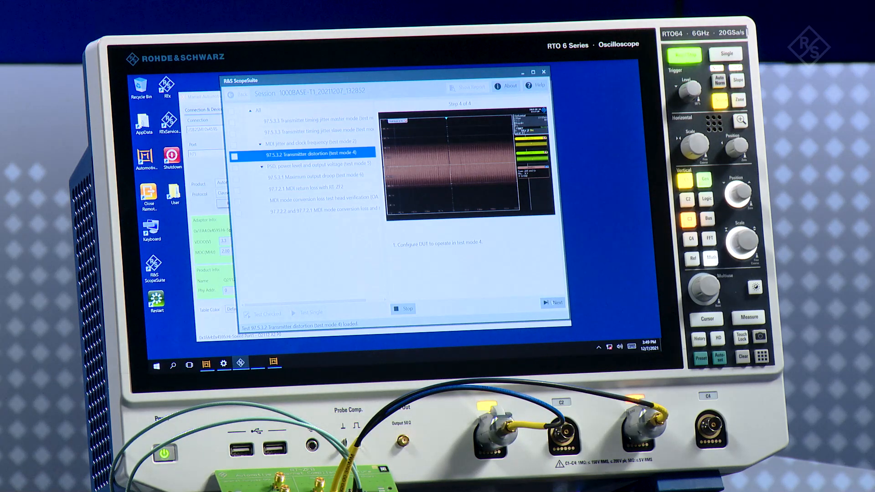
left_click(388, 104)
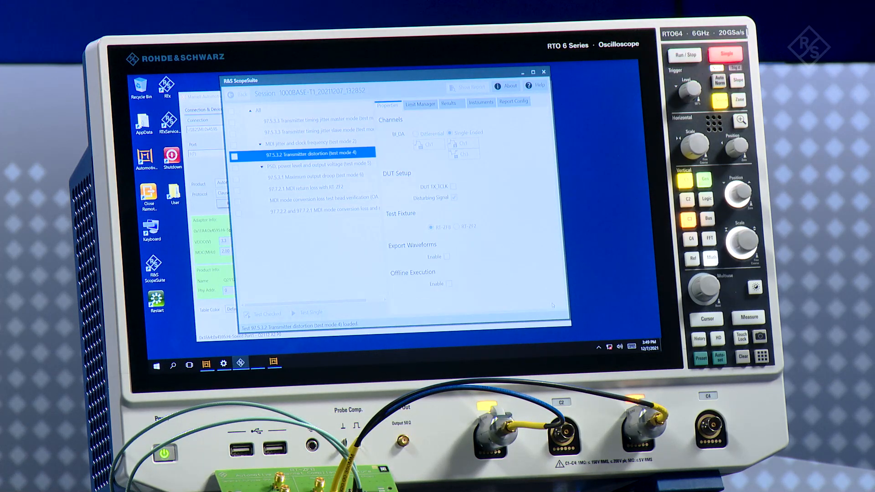
left_click(310, 313)
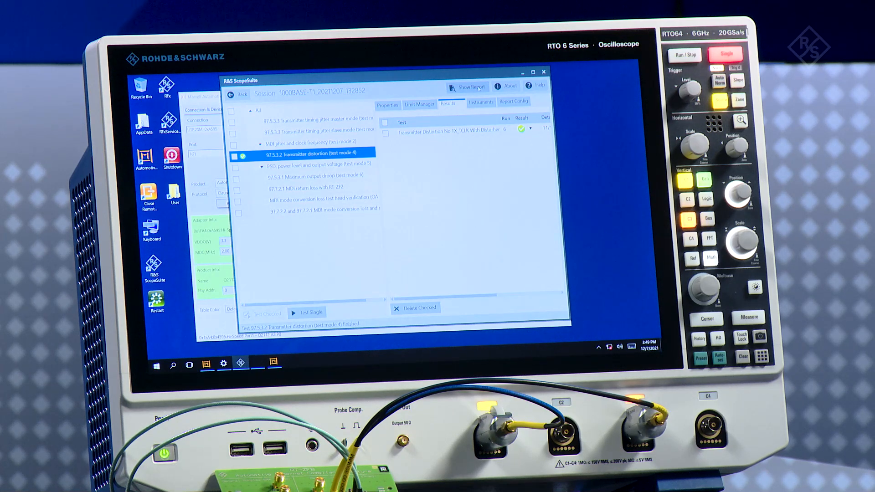
- Generate the 1000BASE-T1 test report and read its summary pages in the PDF
left_click(467, 87)
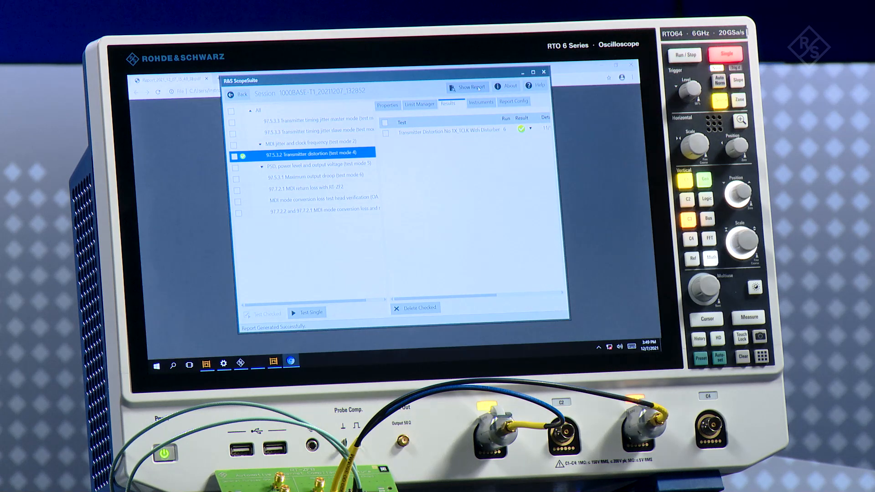
left_click(471, 87)
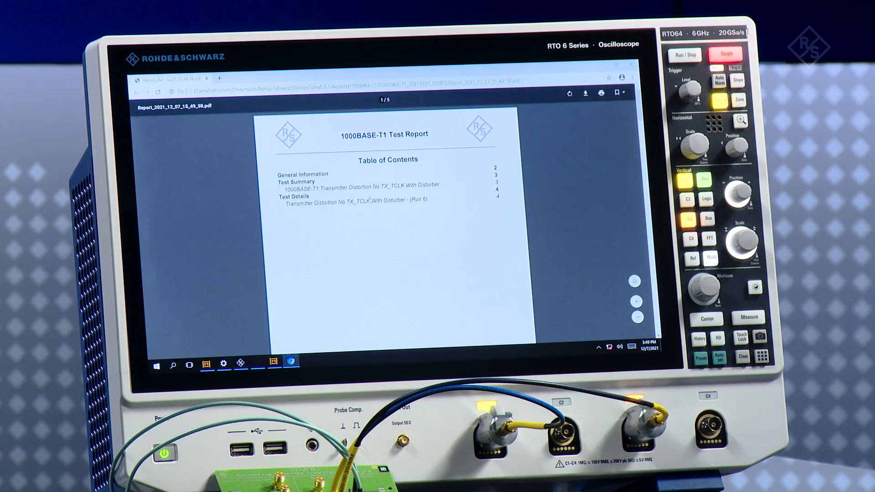
scroll("down", 3)
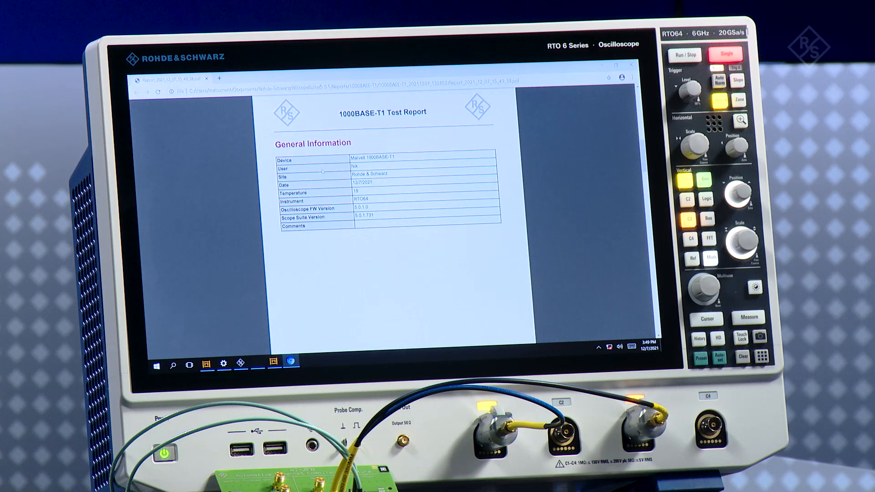
mouse_move(375, 197)
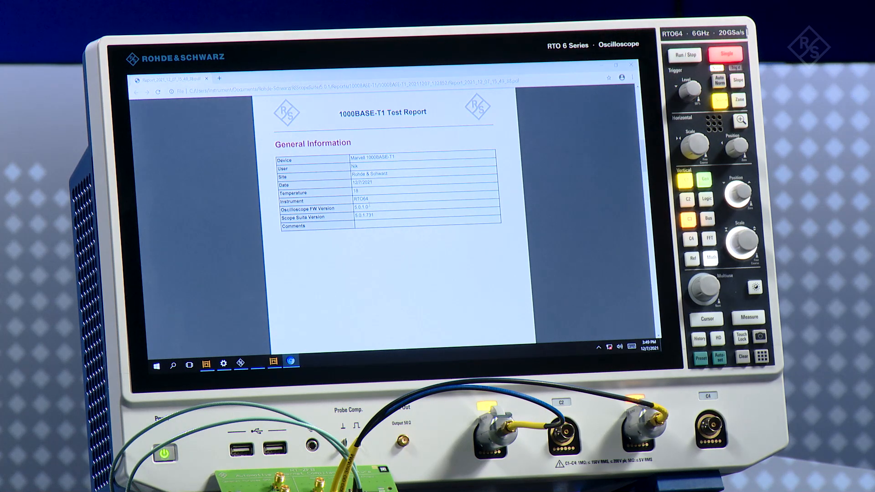
scroll("down", 3)
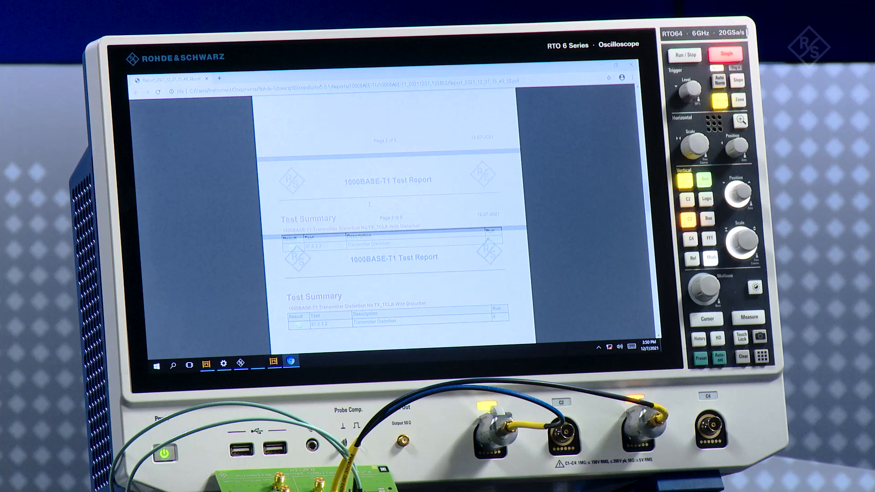
scroll("down", 3)
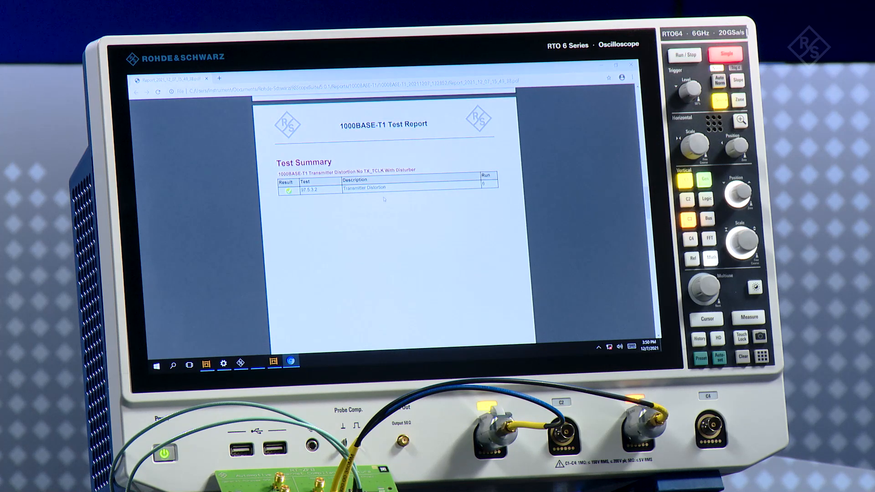
- Jump to the transmitter distortion details and view the peak distortion table and eye-opening graph
left_click(364, 186)
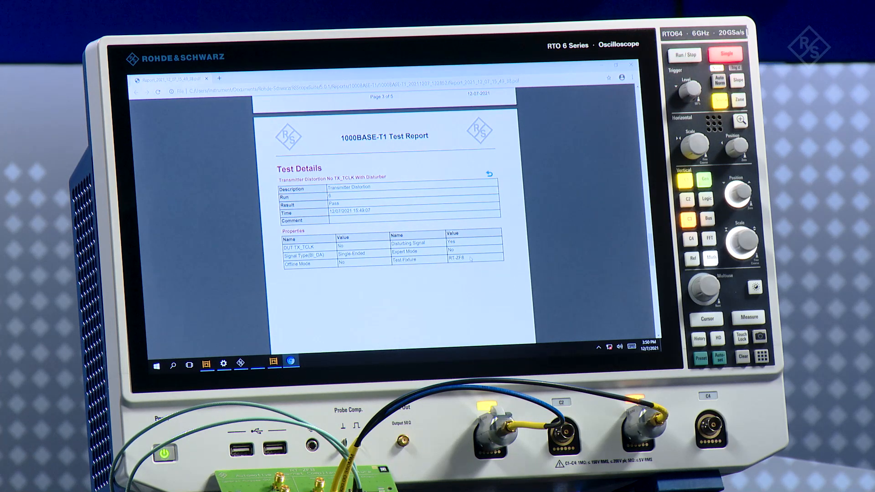
scroll("down", 3)
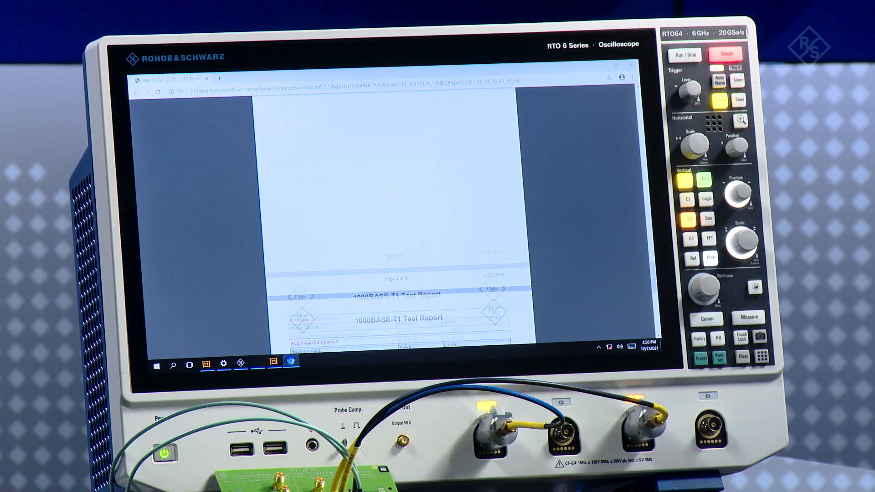
scroll("down", 3)
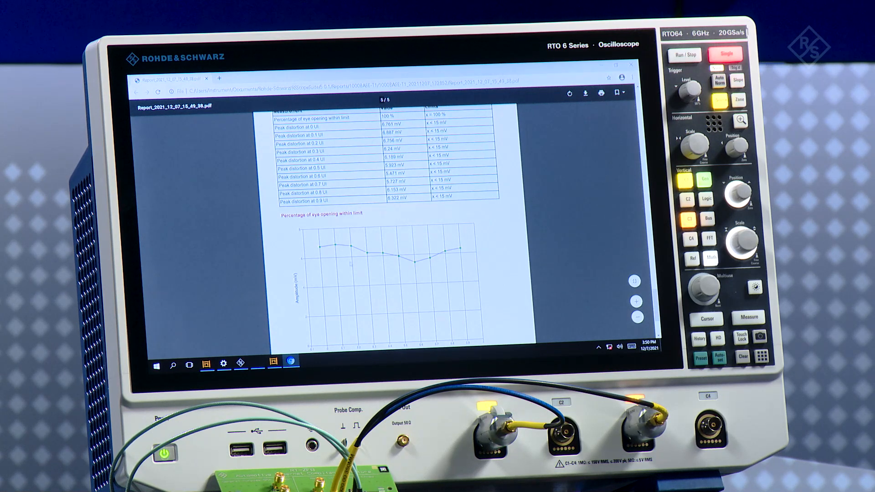
scroll("down", 3)
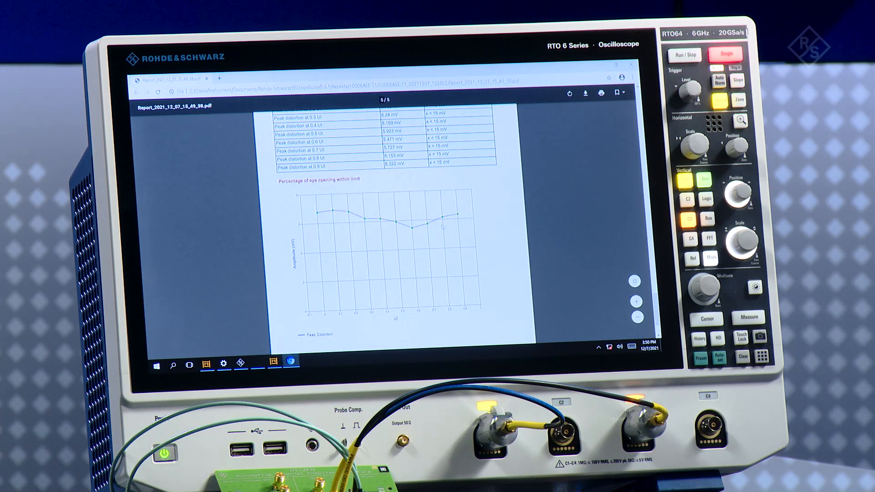
scroll("up", 3)
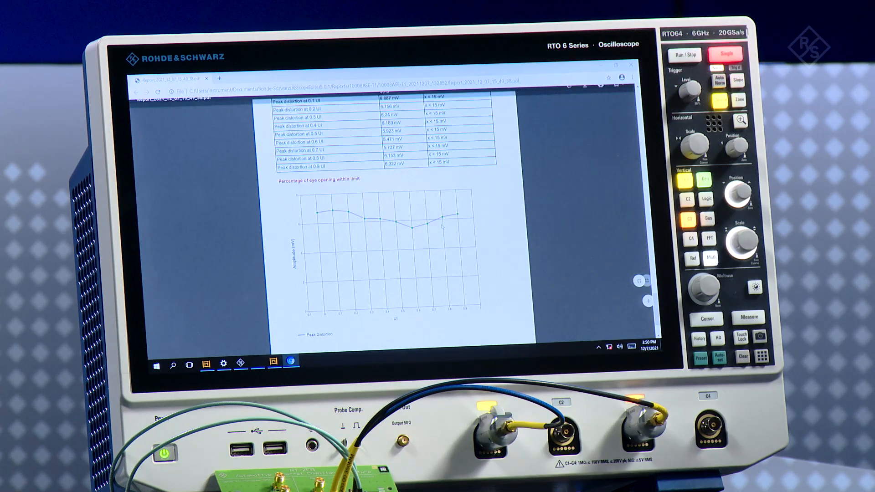